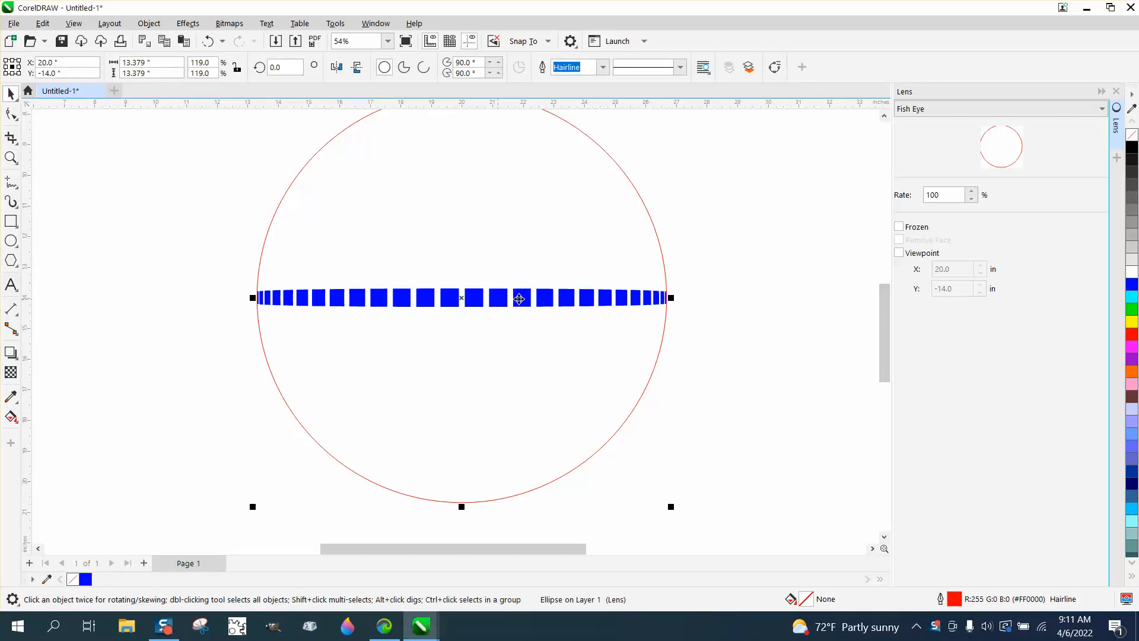
# Raise the Fish Eye lens rate from 100% to 210% over the row of blue squares
pyautogui.click(945, 194)
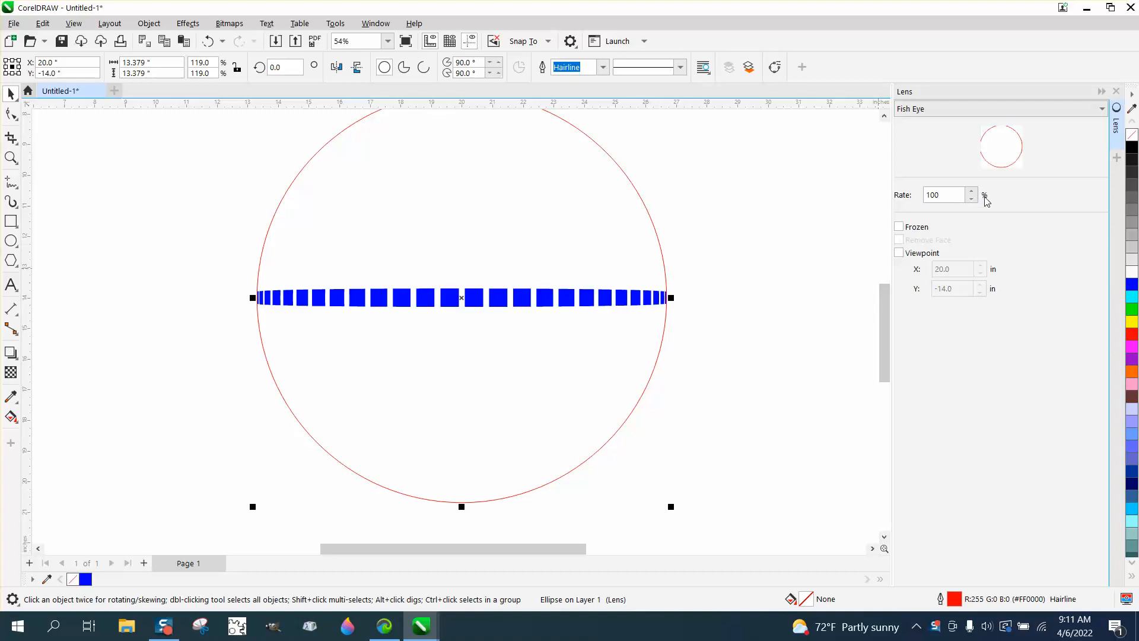
pyautogui.moveTo(719, 288)
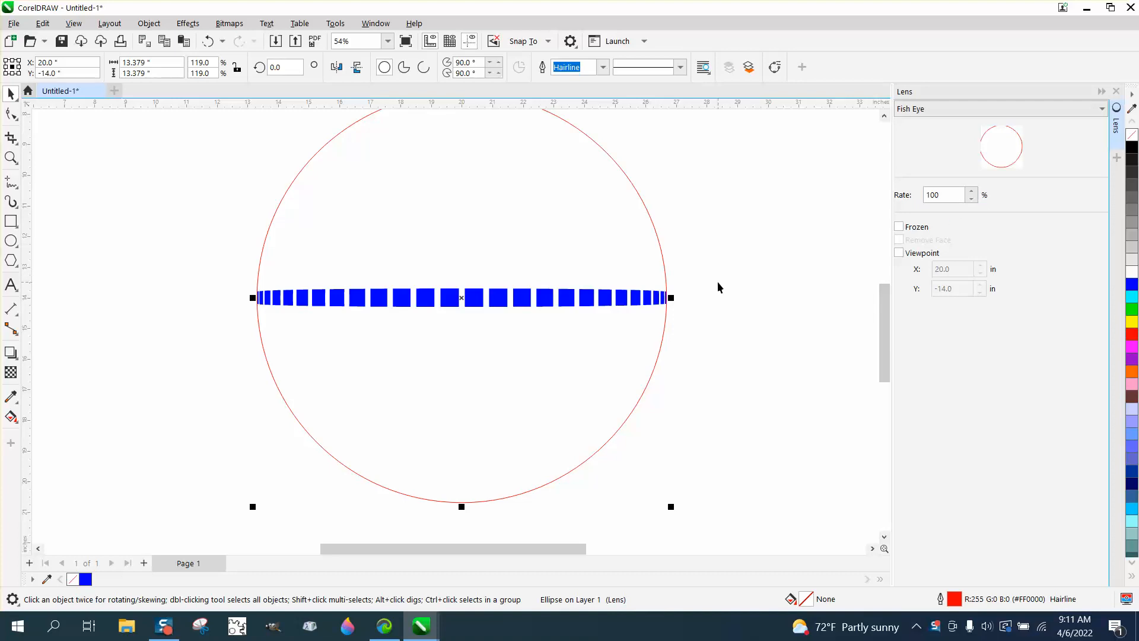
pyautogui.click(971, 191)
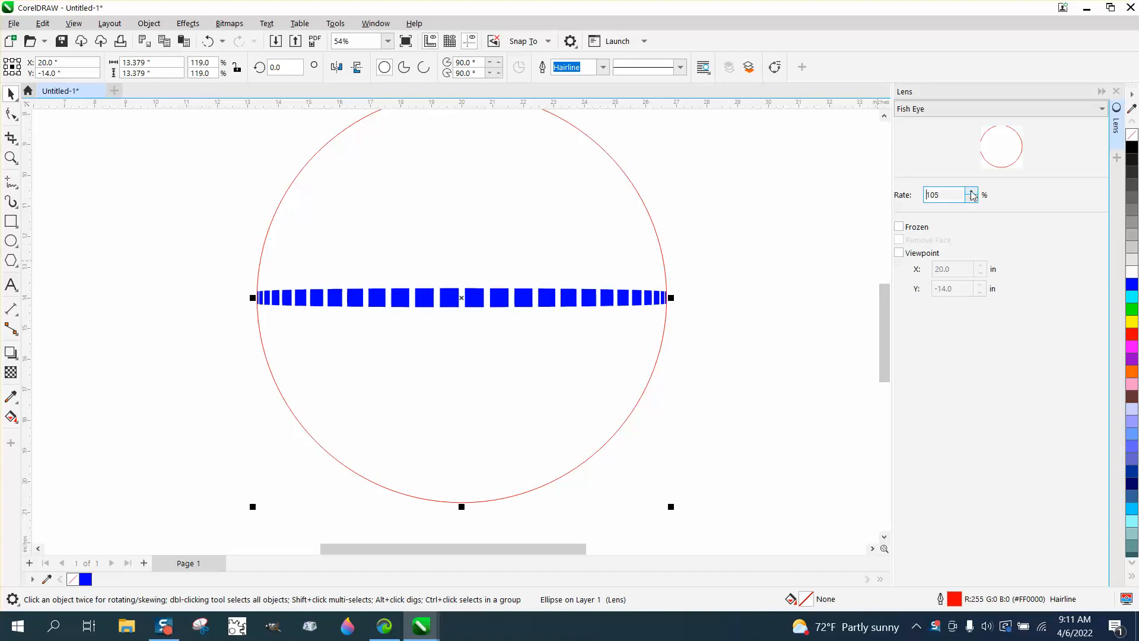
pyautogui.click(971, 191)
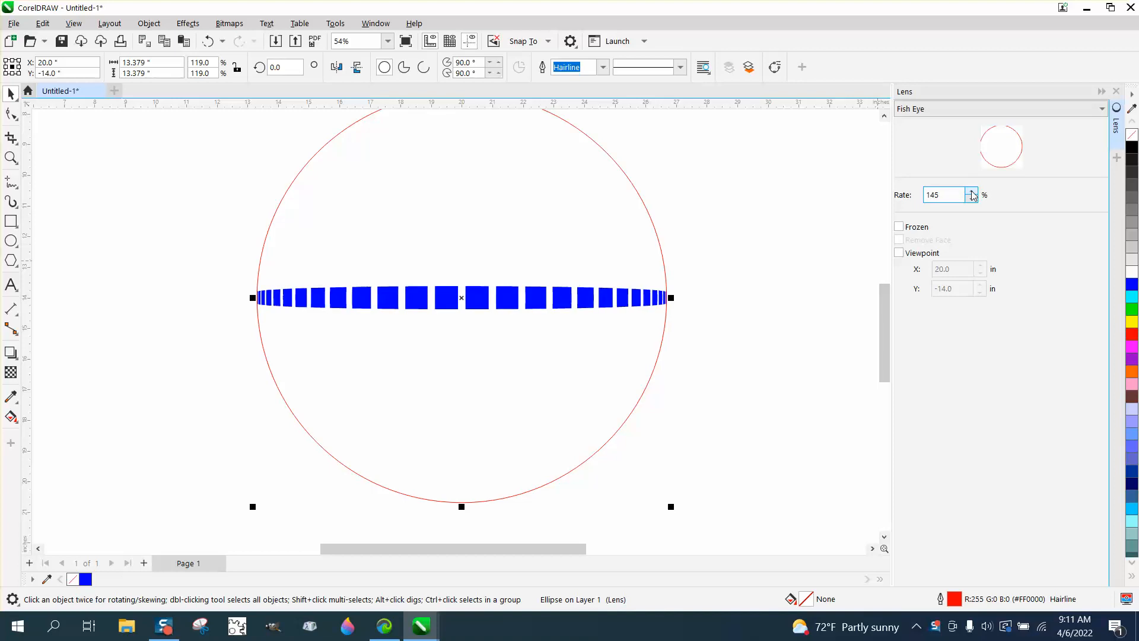
pyautogui.click(972, 192)
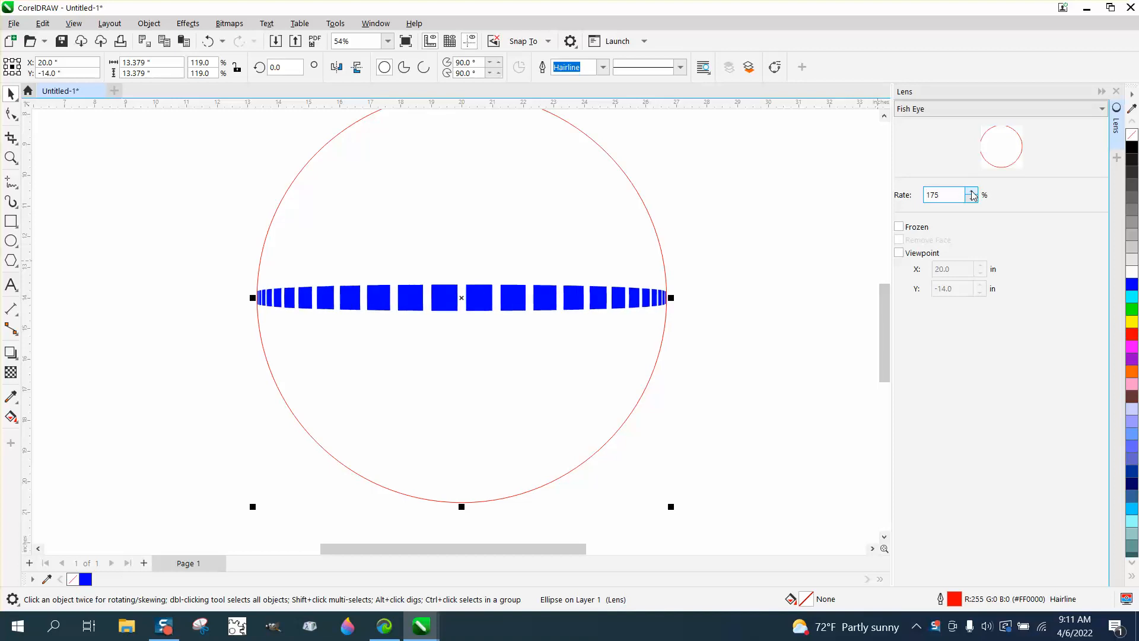
pyautogui.click(971, 192)
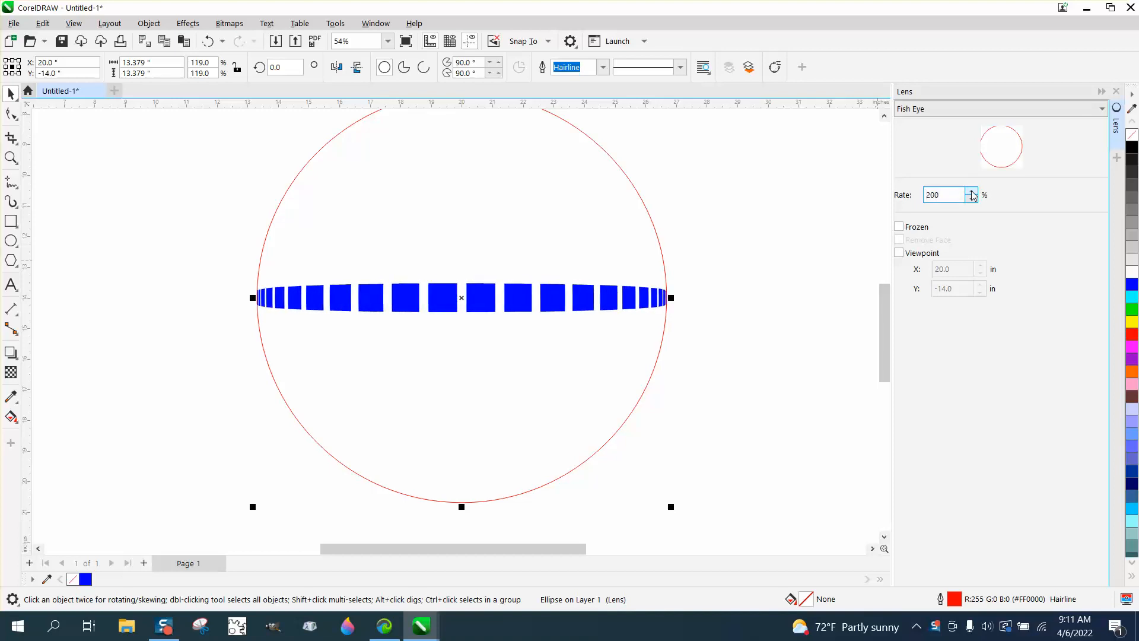
pyautogui.click(972, 192)
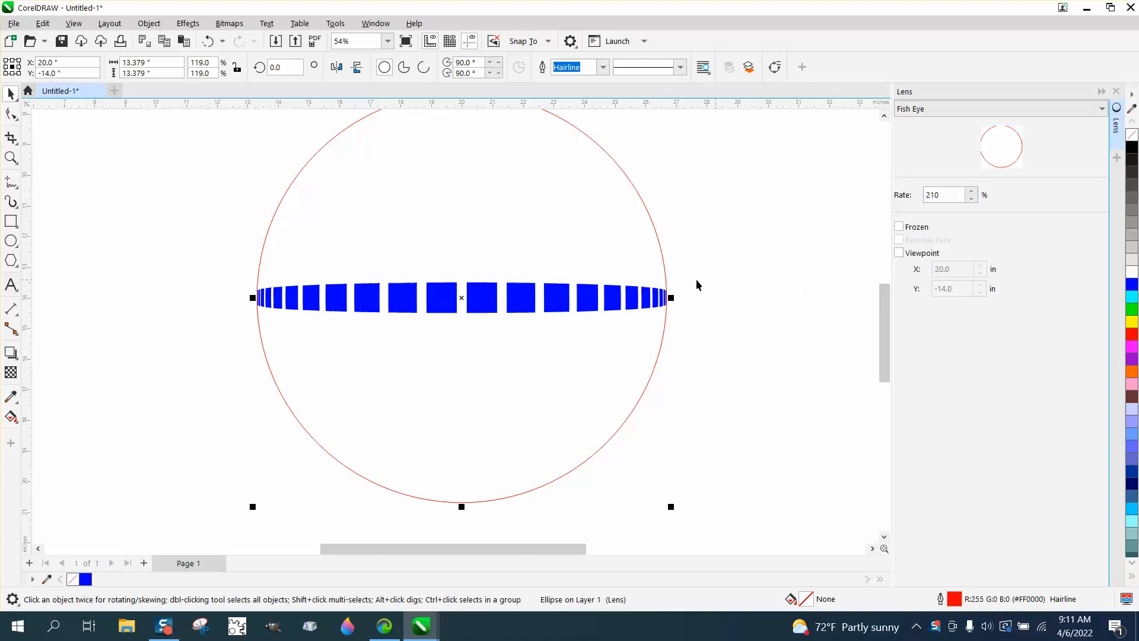
pyautogui.moveTo(633, 301)
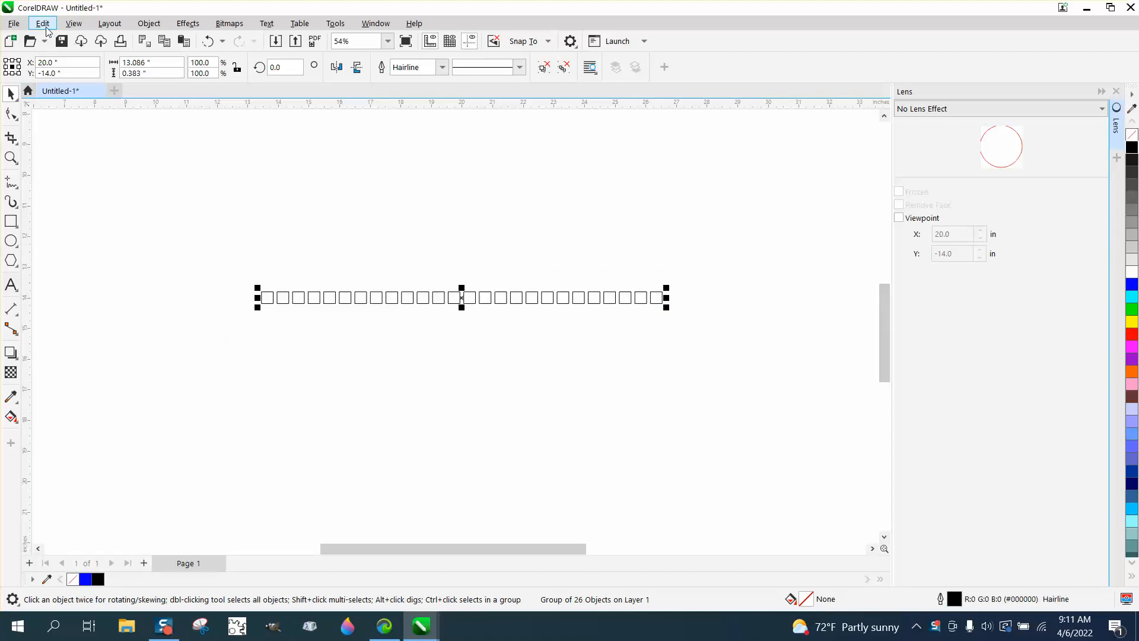
# Step and Repeat the row upward: spacing between objects 0.25 inch, 25 copies, applied
pyautogui.click(41, 24)
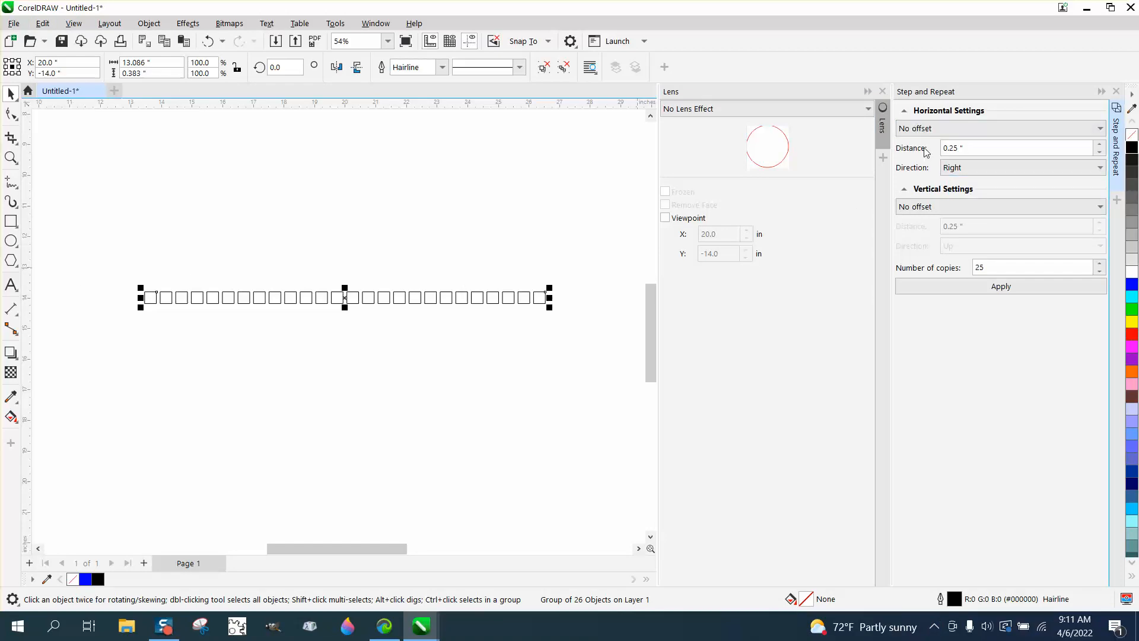
pyautogui.click(999, 207)
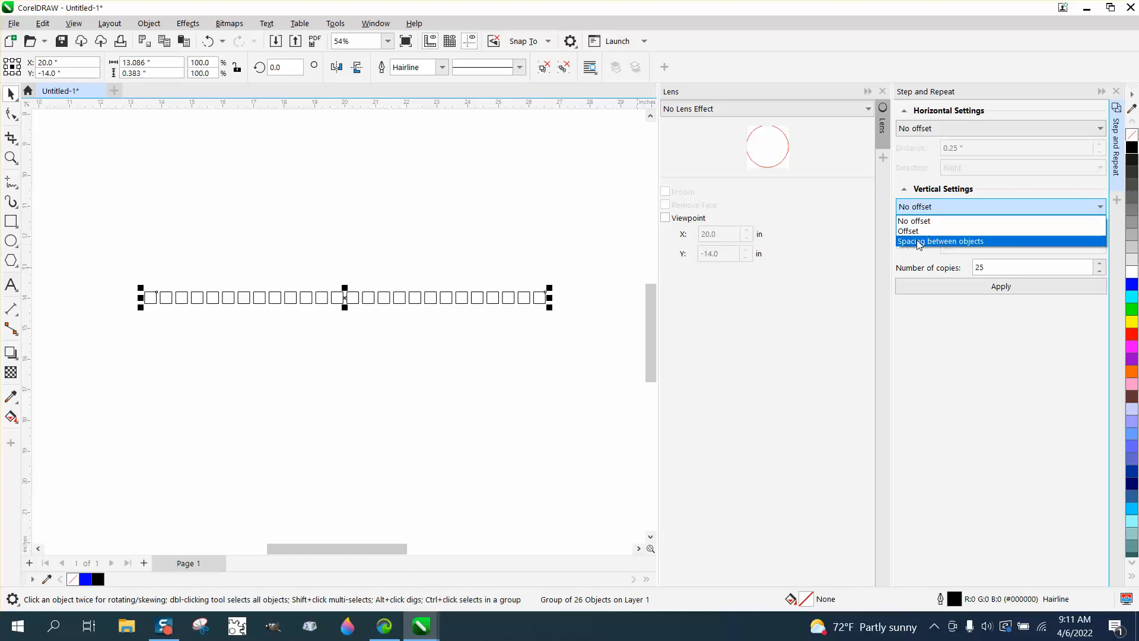
pyautogui.click(940, 241)
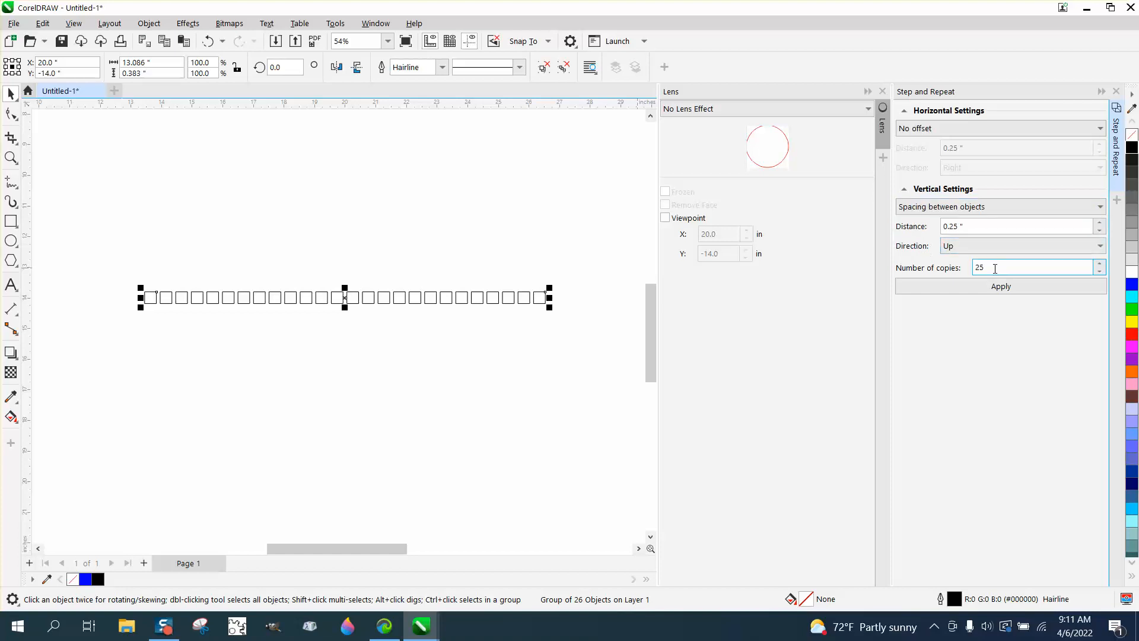
pyautogui.click(1000, 286)
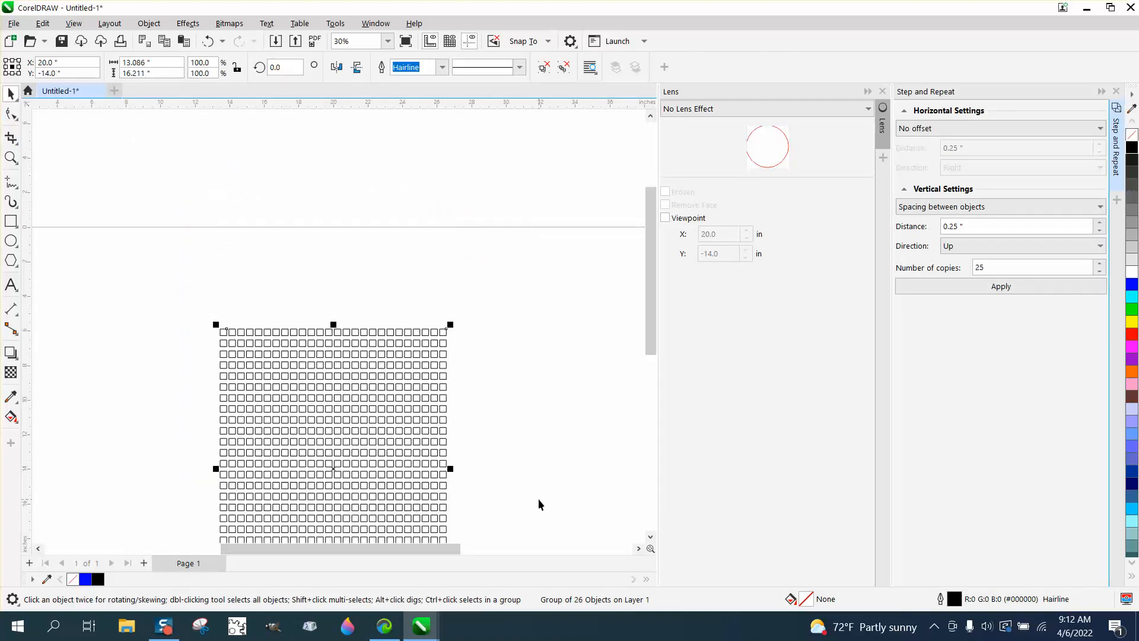
# Centre the red circle over the grid and give it a Fish Eye lens at 100%
pyautogui.click(11, 157)
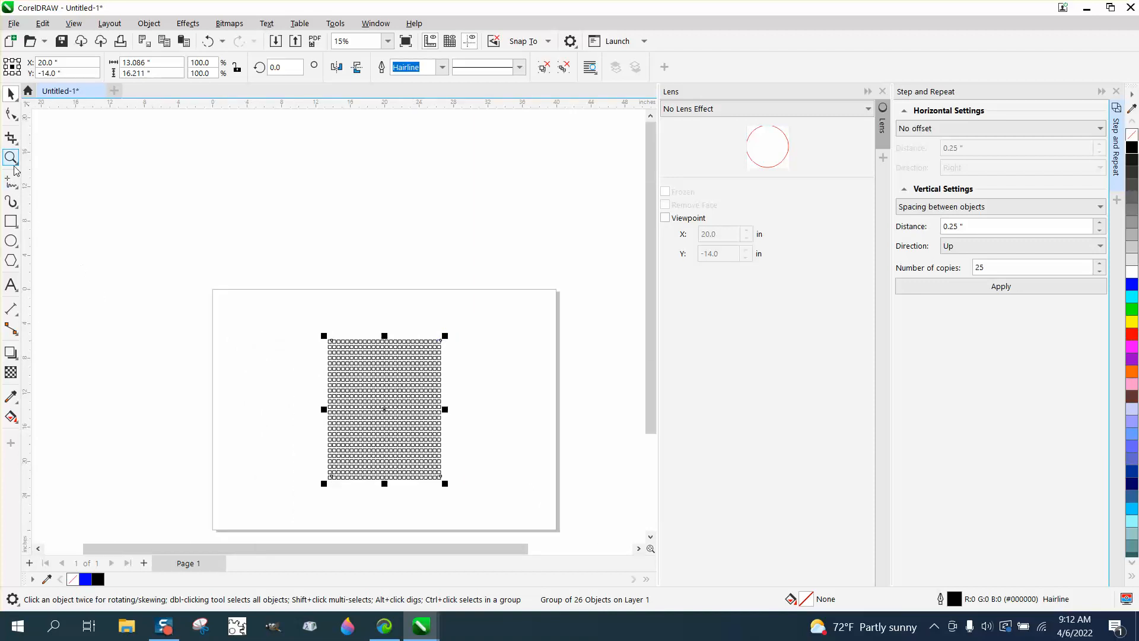
pyautogui.click(12, 158)
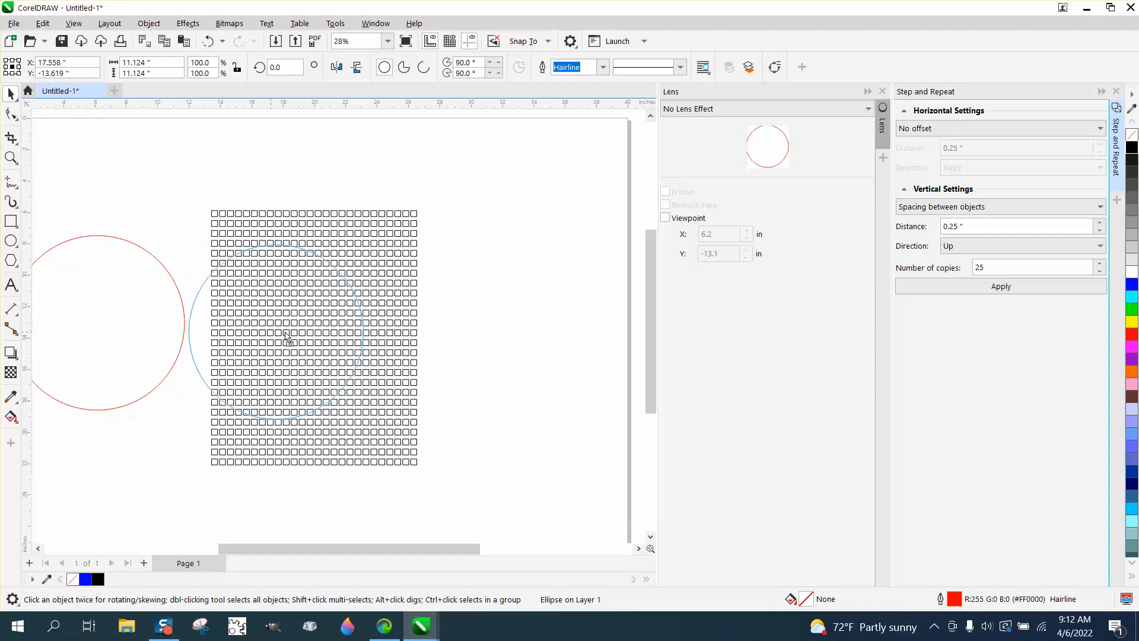
pyautogui.moveTo(105, 323); pyautogui.dragTo(312, 331)
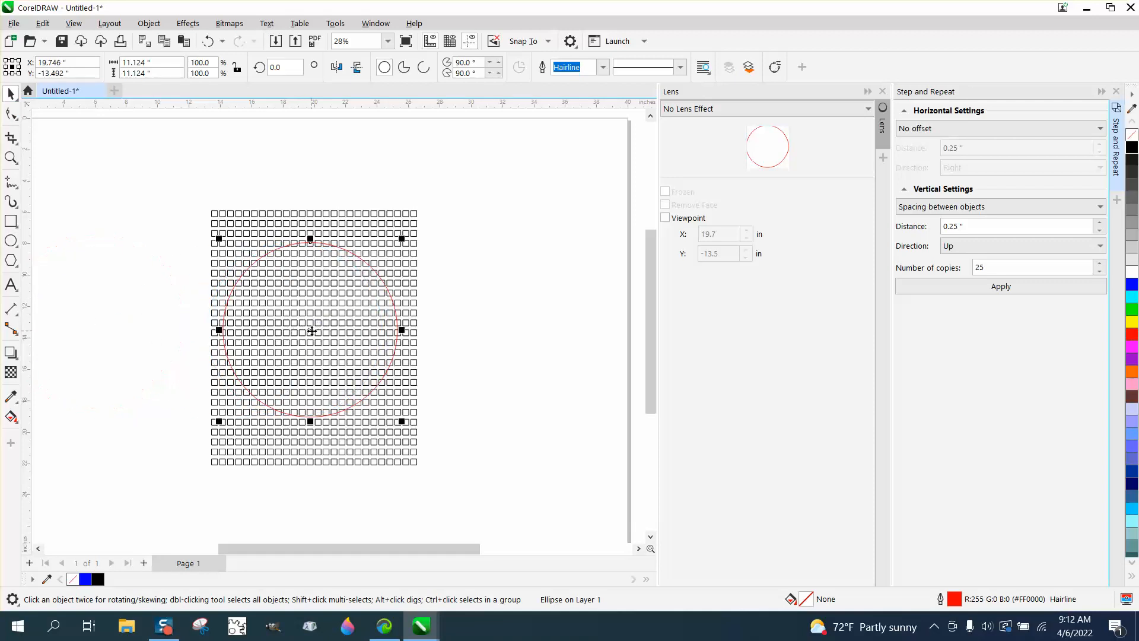
pyautogui.moveTo(808, 143)
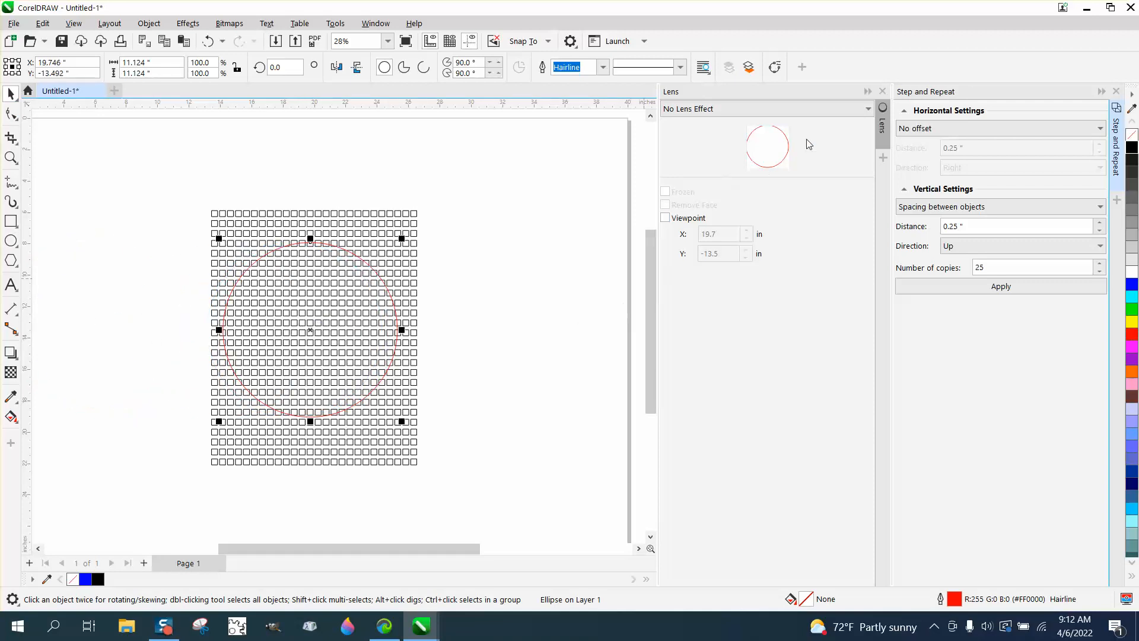
pyautogui.click(767, 108)
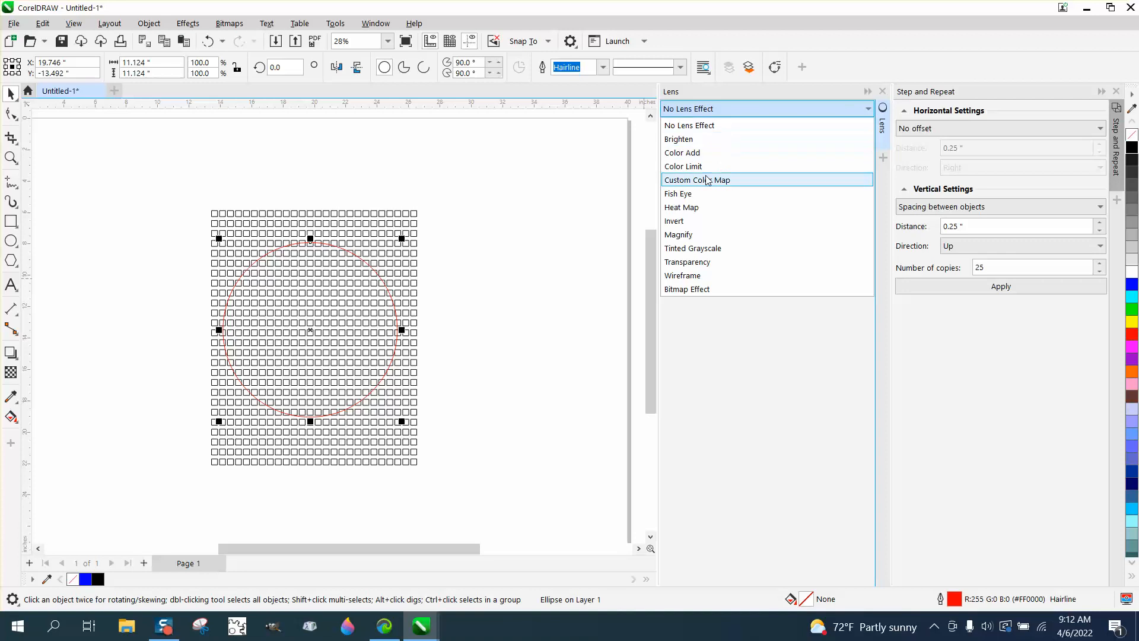
pyautogui.click(677, 193)
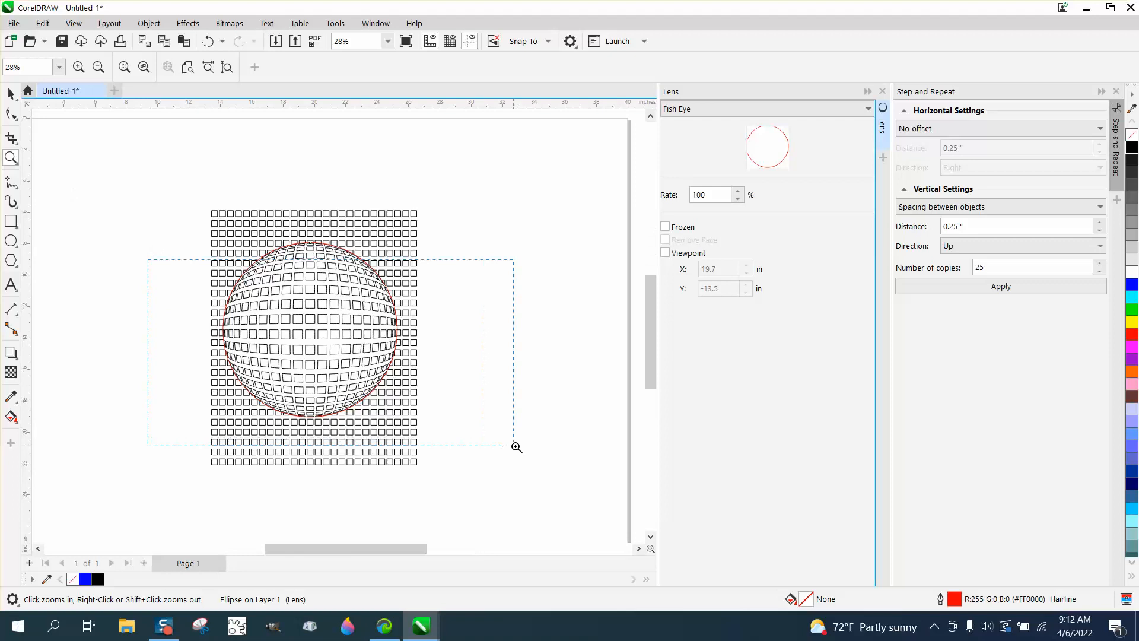
# Freeze the Fish Eye lens, ready the Smart Fill tool, and ungroup the sphere into 332 objects
pyautogui.click(516, 447)
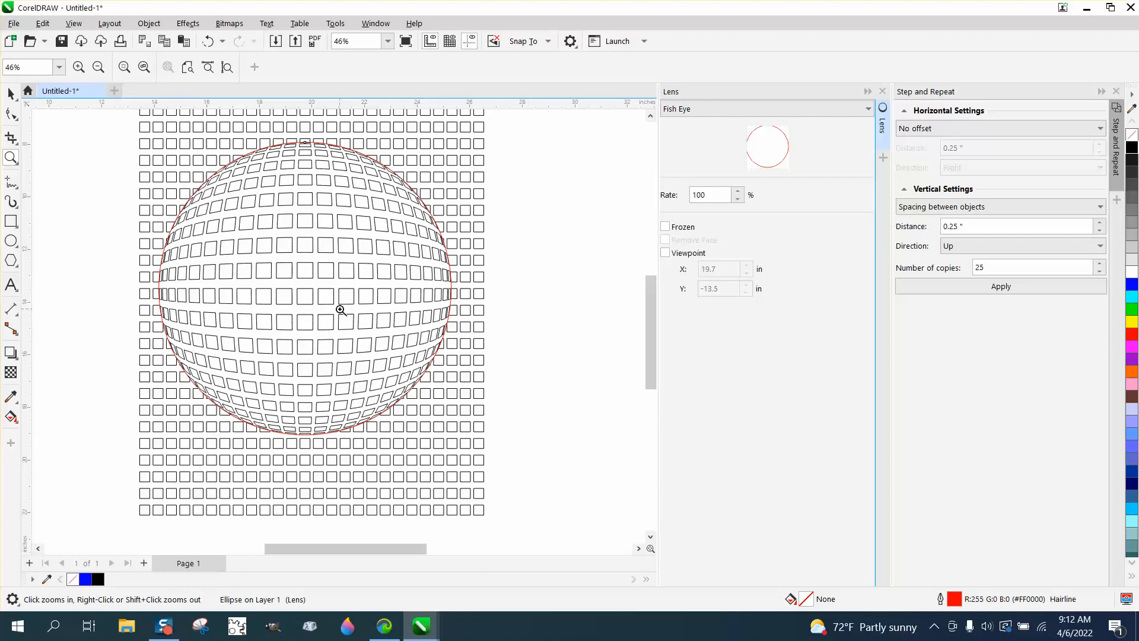
pyautogui.click(12, 417)
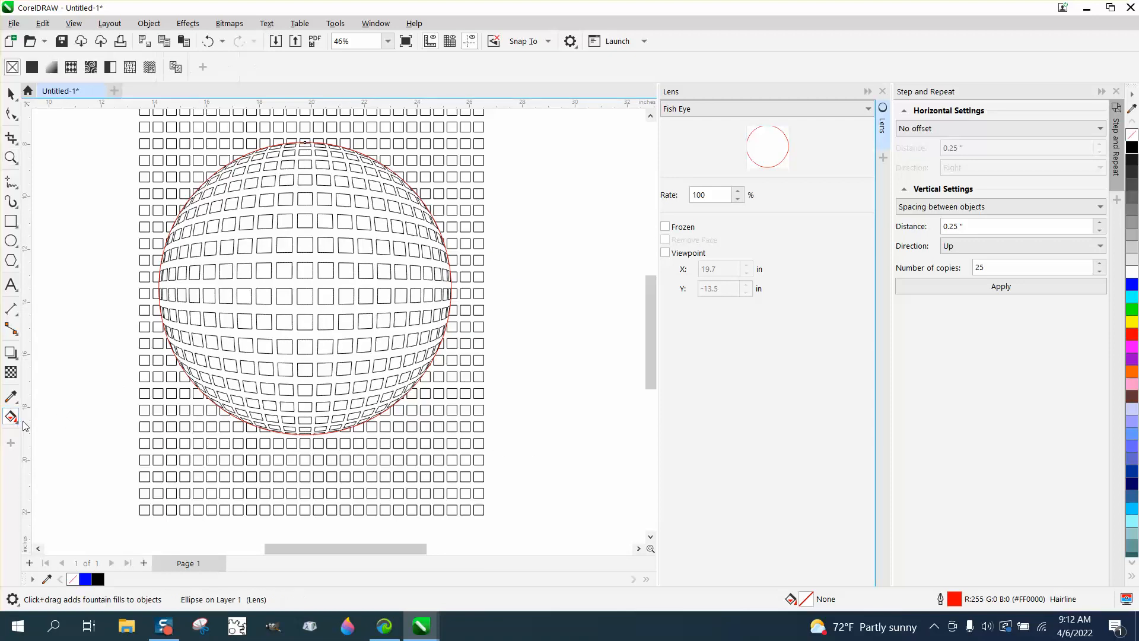
pyautogui.click(12, 416)
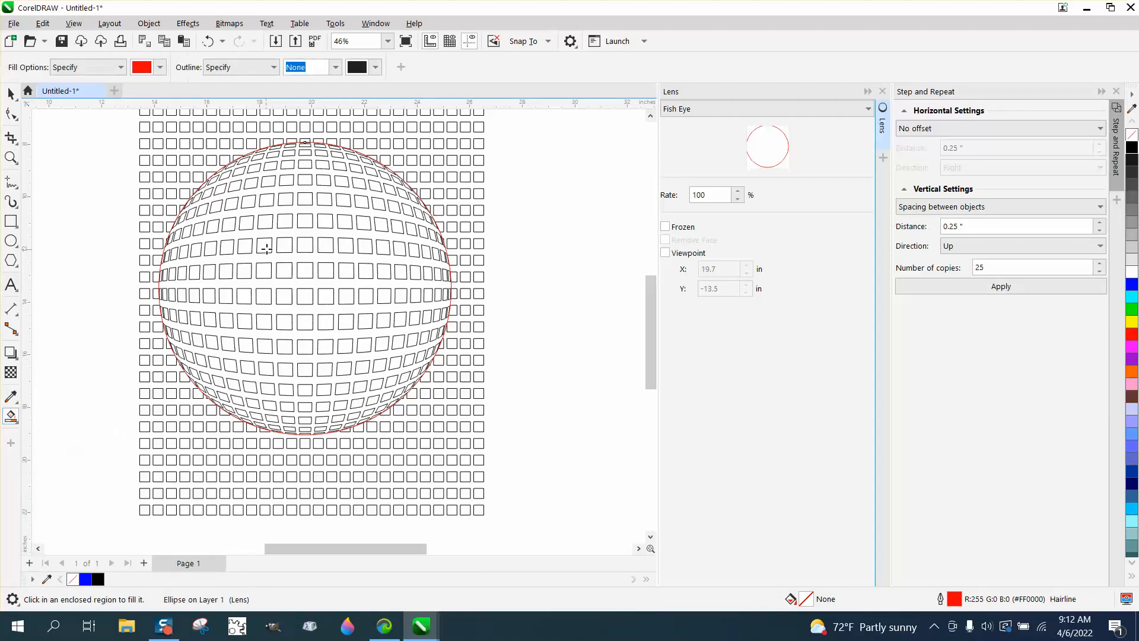
pyautogui.moveTo(305, 256)
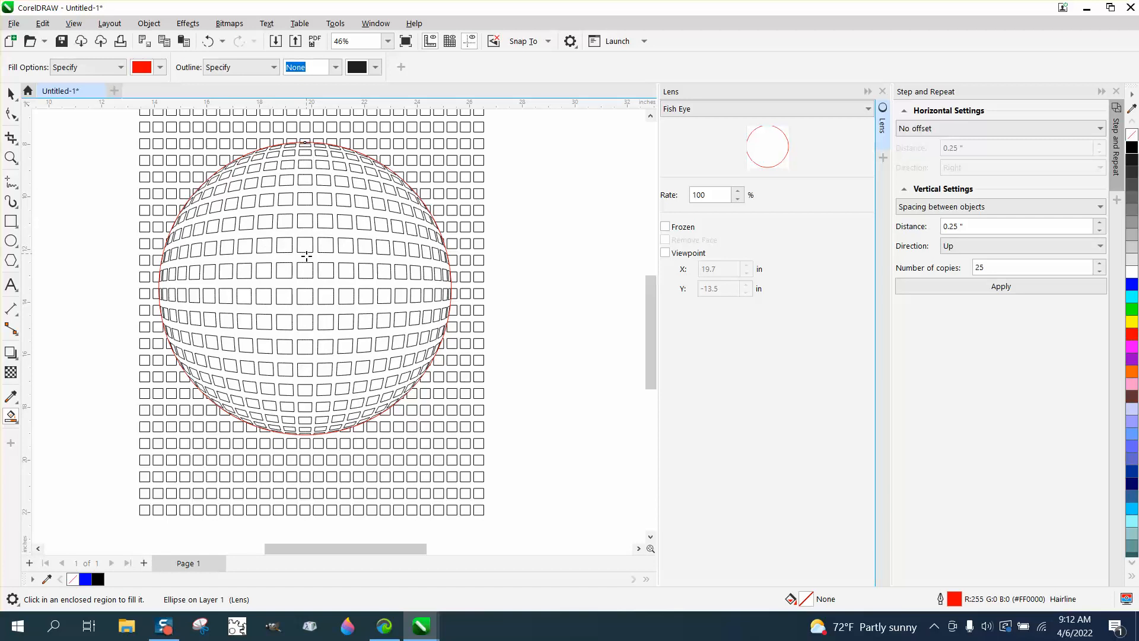
pyautogui.click(763, 108)
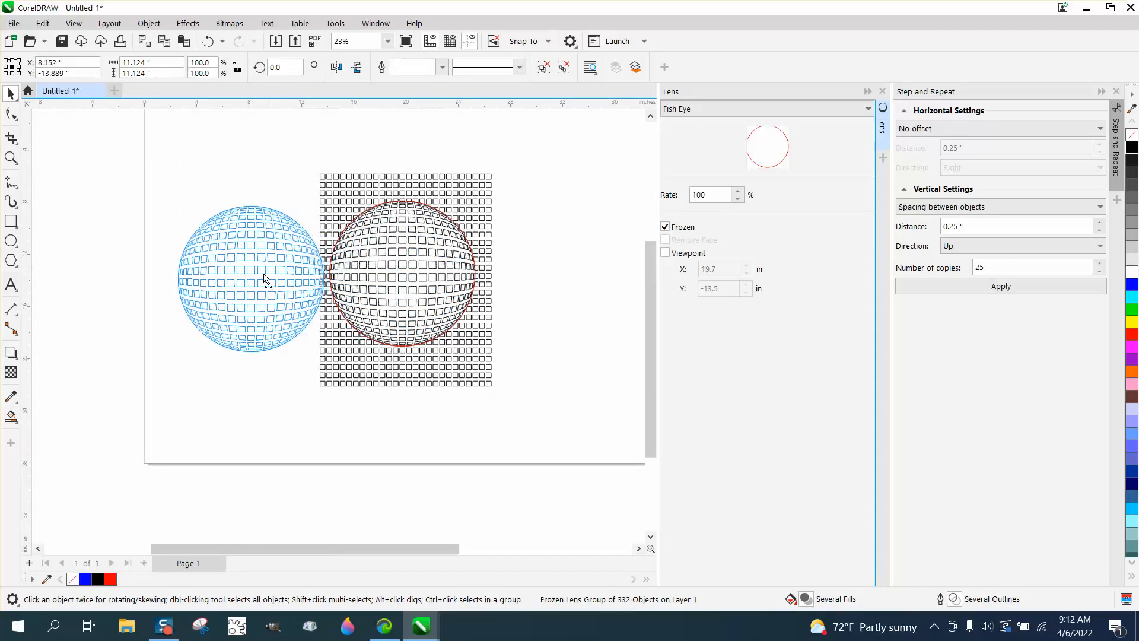
pyautogui.click(148, 24)
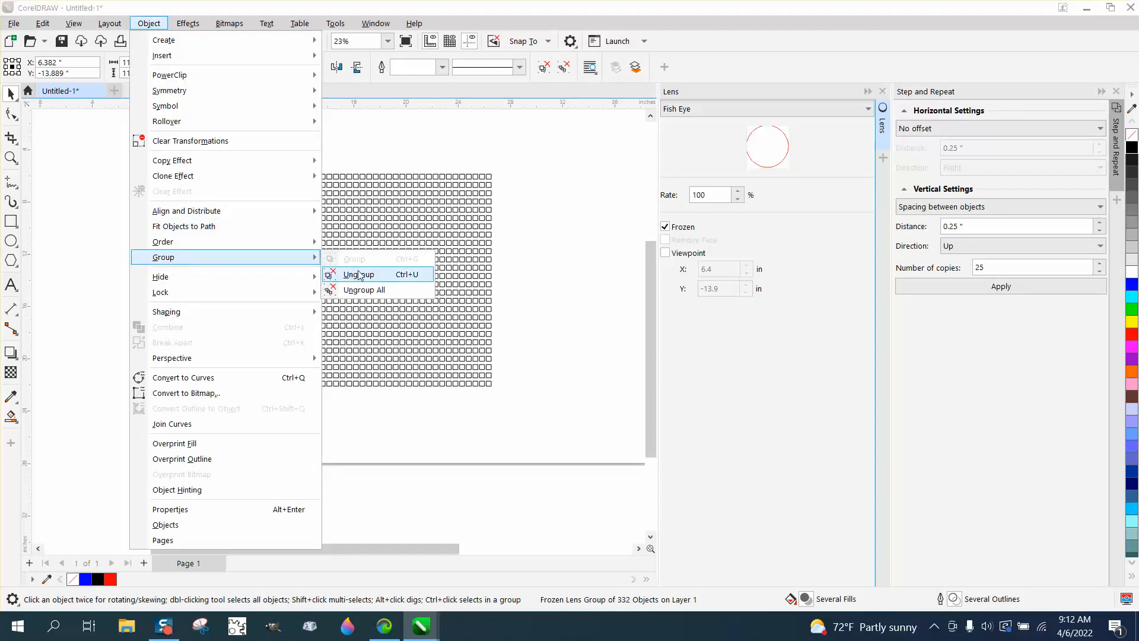
pyautogui.click(359, 274)
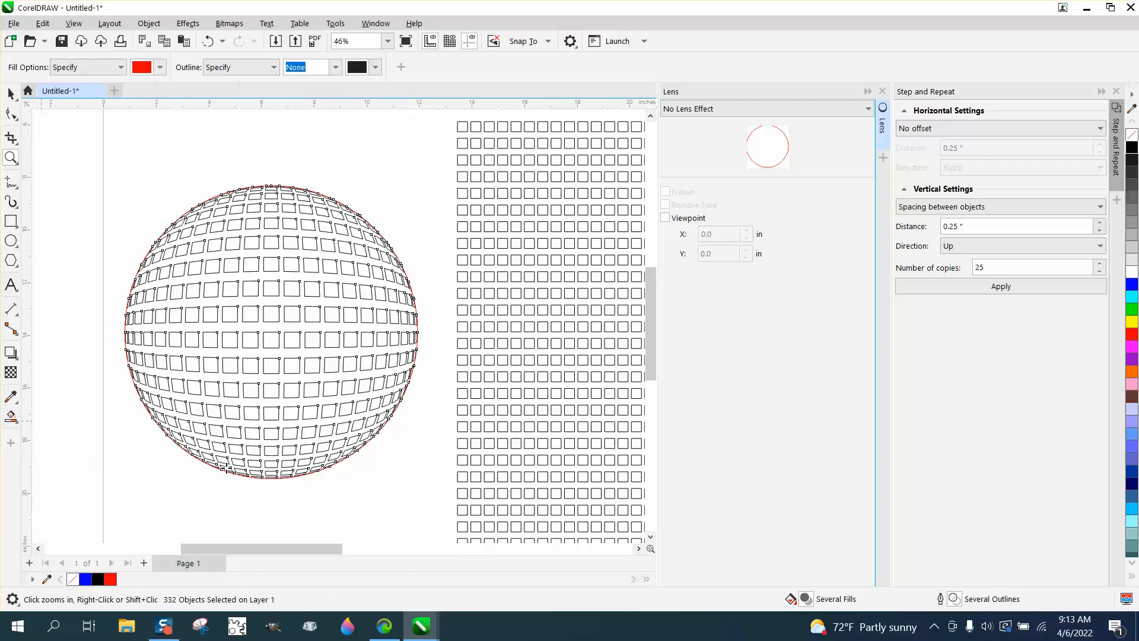
# Smart-fill the sphere's central column and central row of squares with red
pyautogui.click(270, 463)
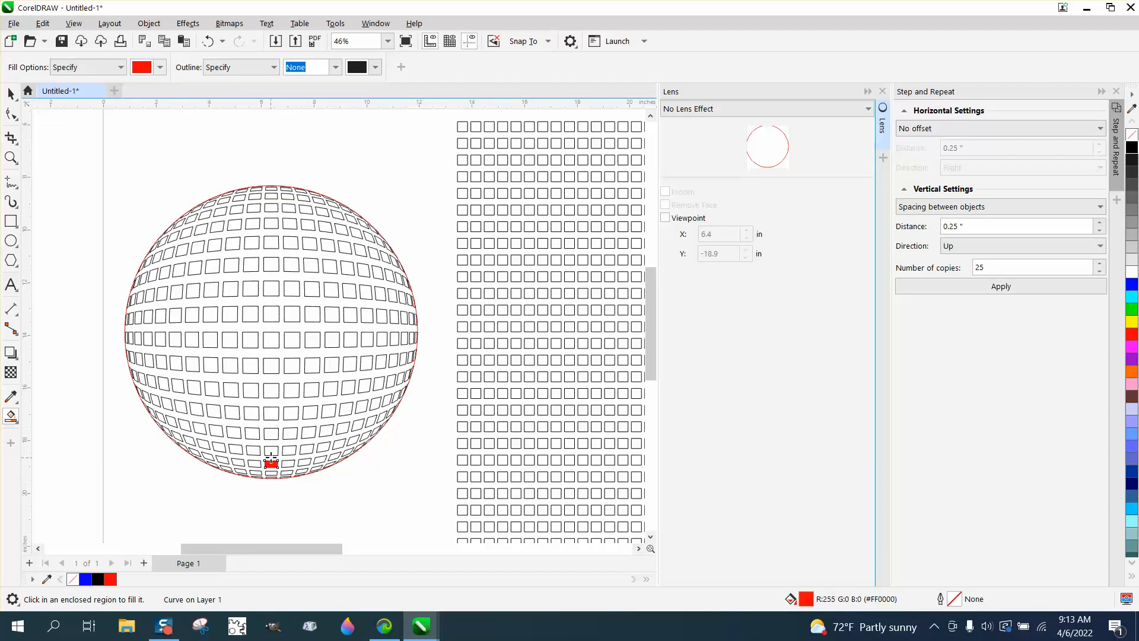
pyautogui.click(269, 413)
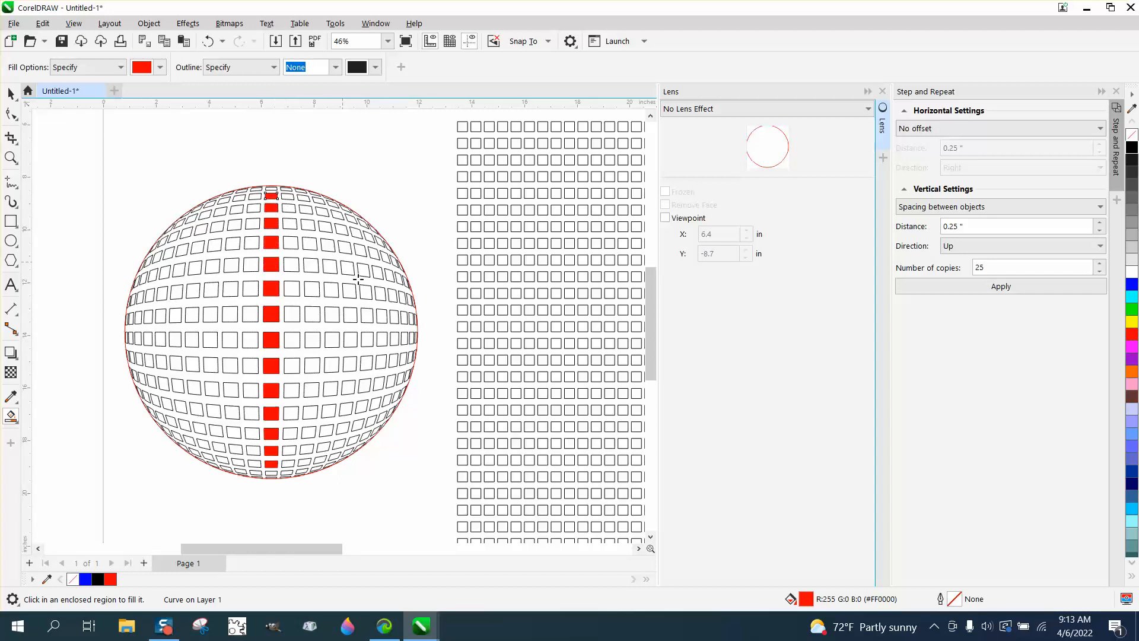
pyautogui.click(305, 315)
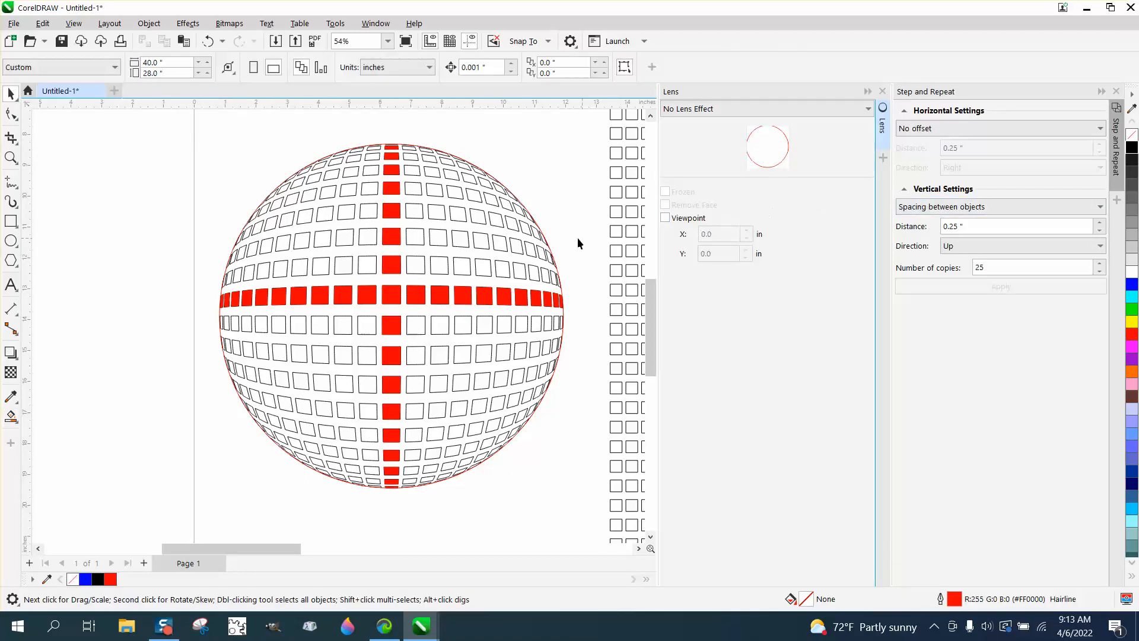
# Delete the outlined squares and circle, then close the Lens and Step and Repeat dockers
pyautogui.scroll(-3)
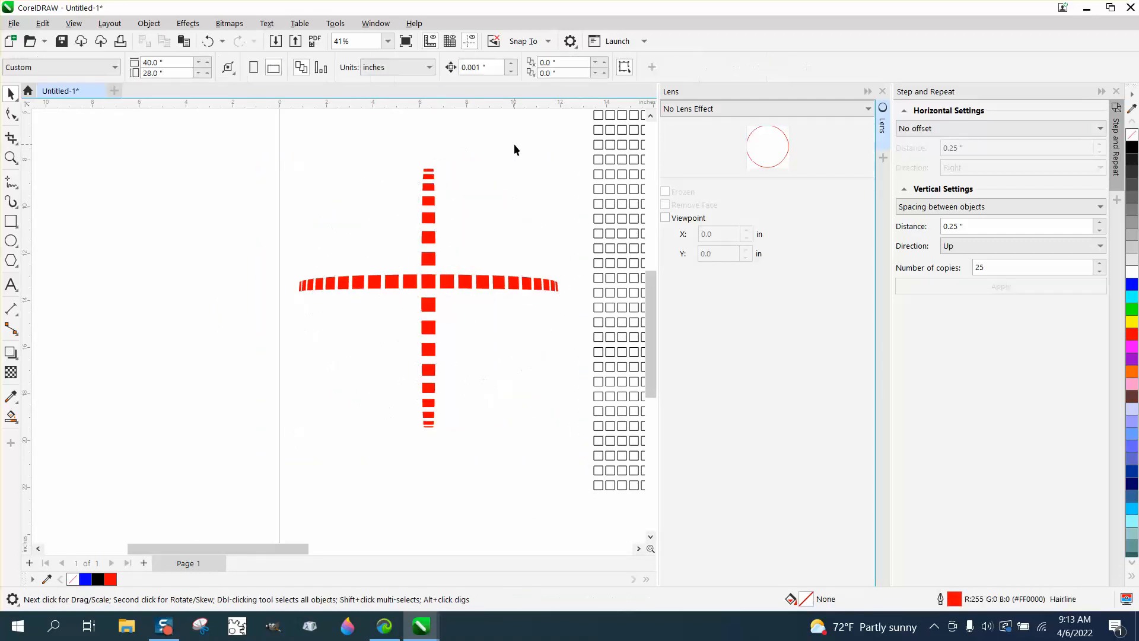
pyautogui.moveTo(428, 396)
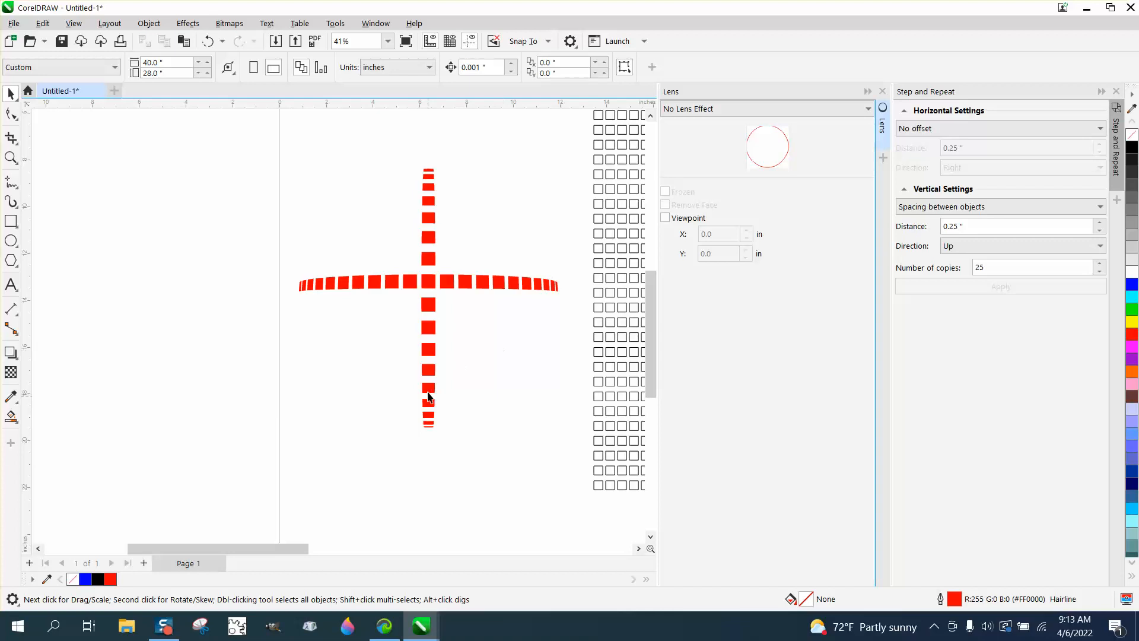
pyautogui.moveTo(489, 345)
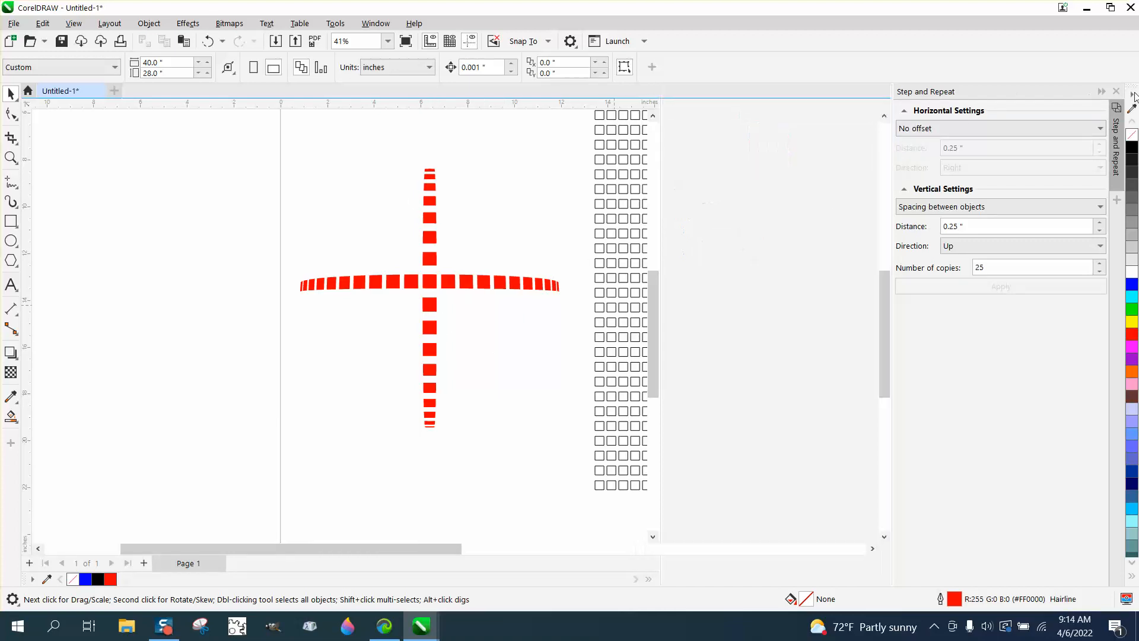
pyautogui.click(1116, 91)
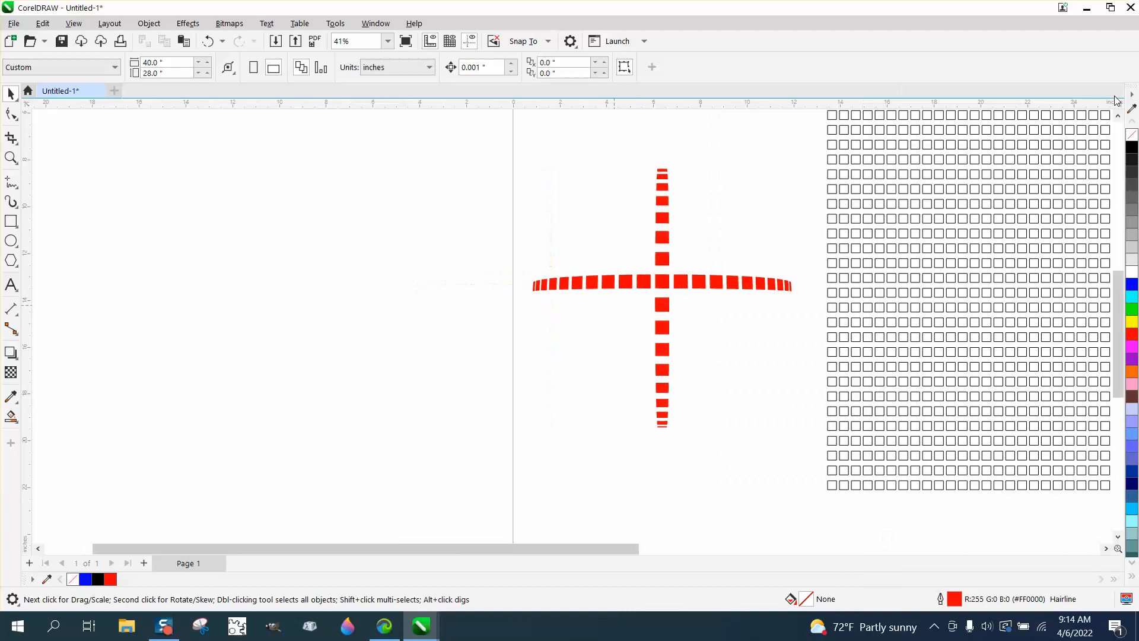